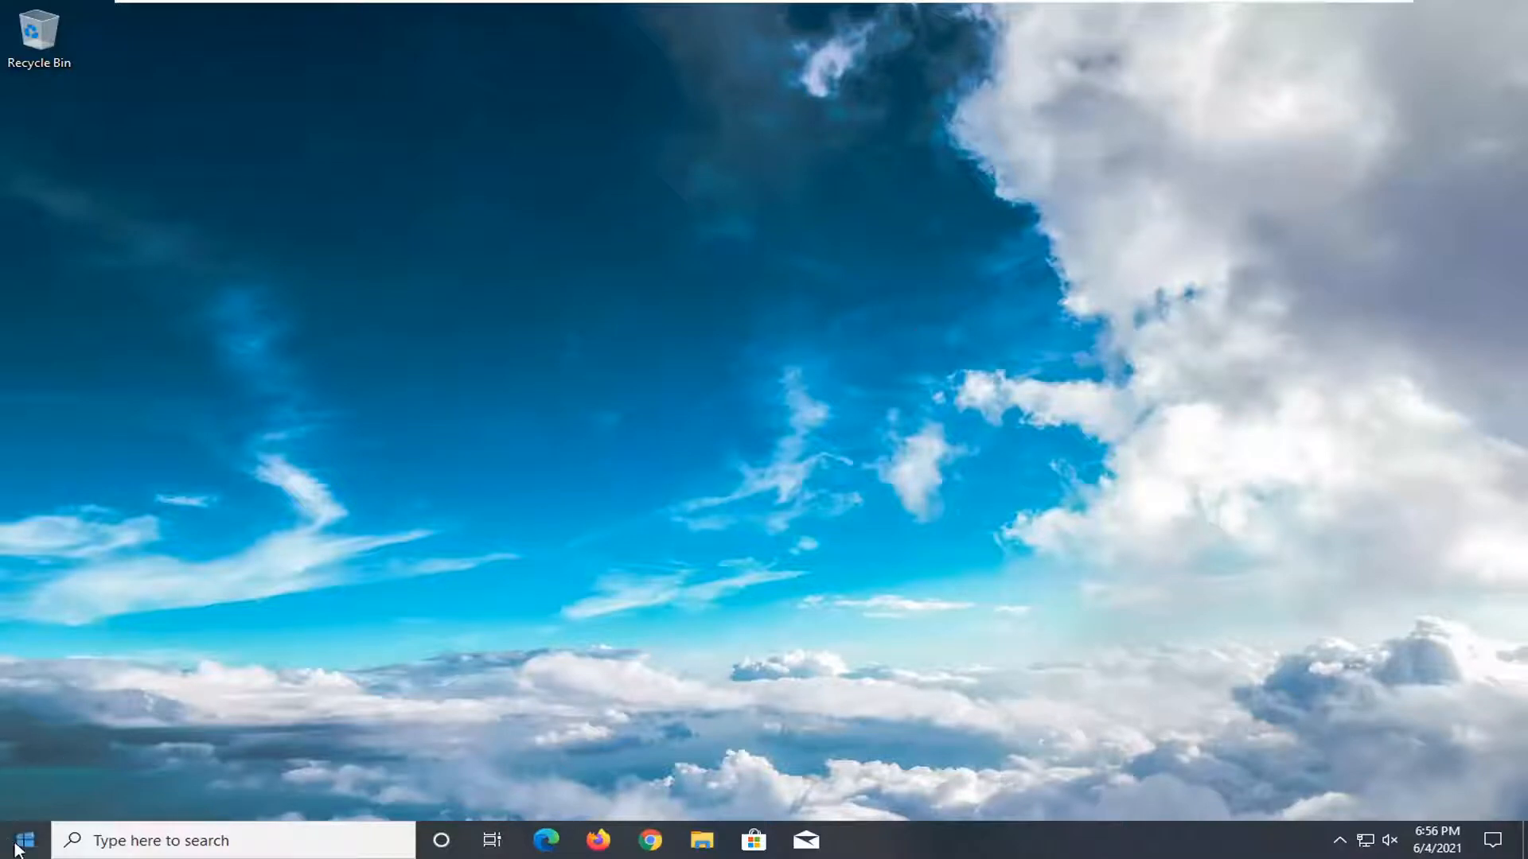
# Launch Settings from a Start search for "settings", landing on System > Display
pyautogui.write('settings')
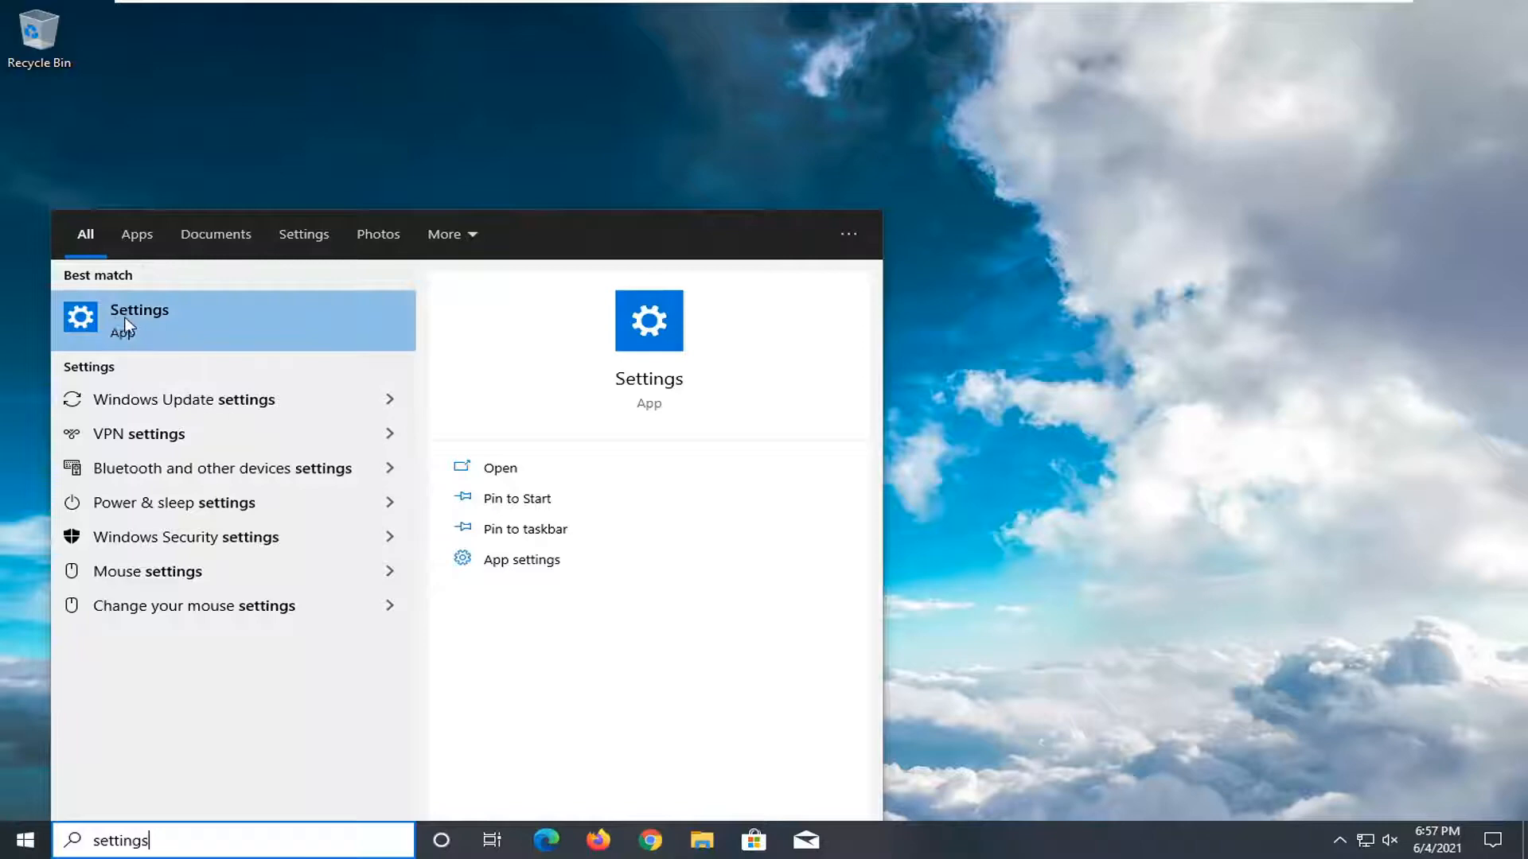
pyautogui.click(140, 320)
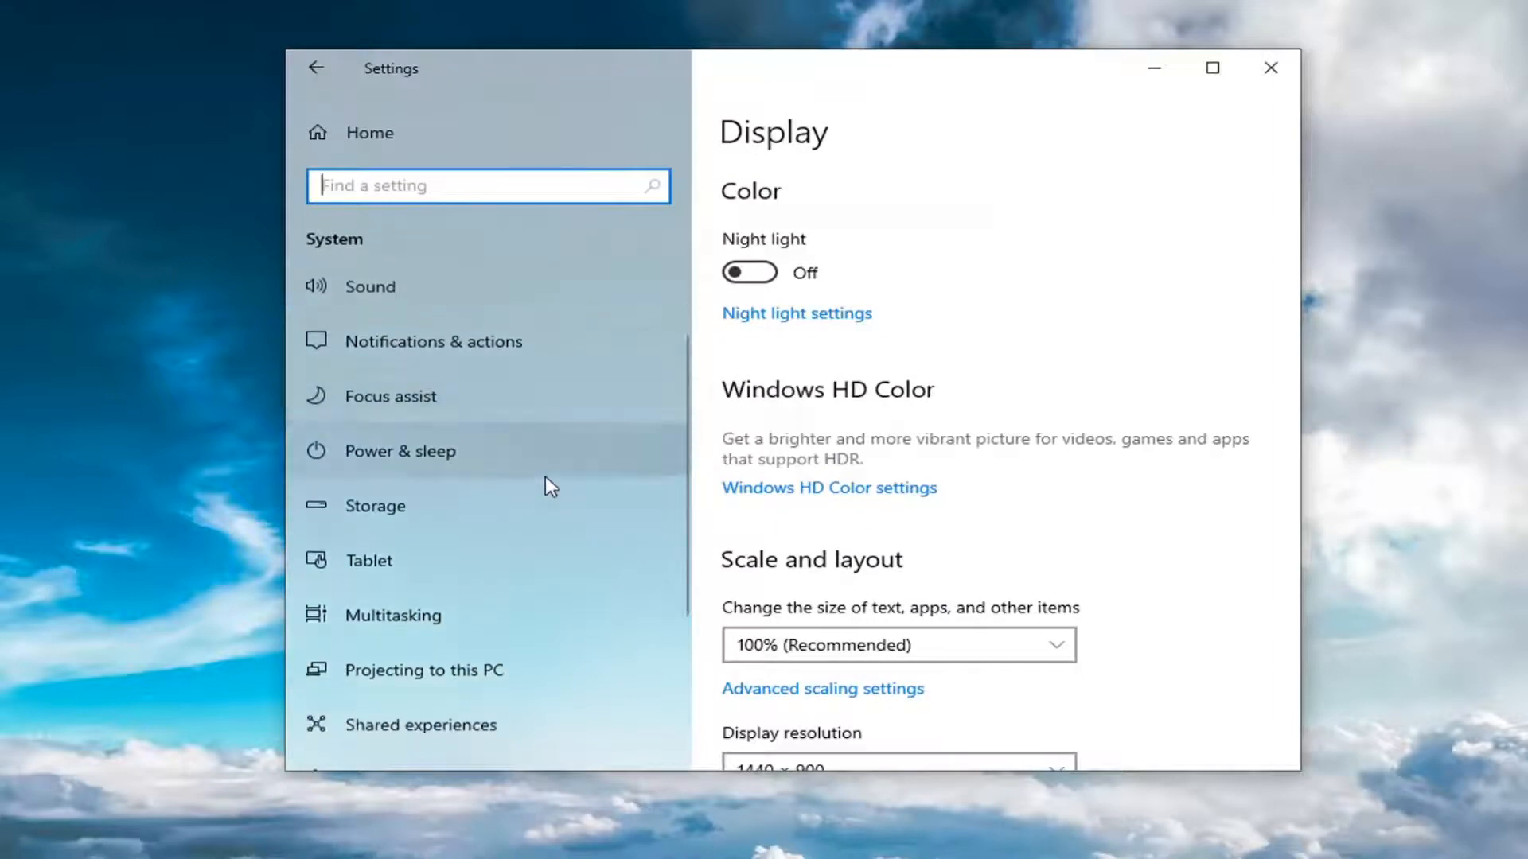
pyautogui.scroll(-3)
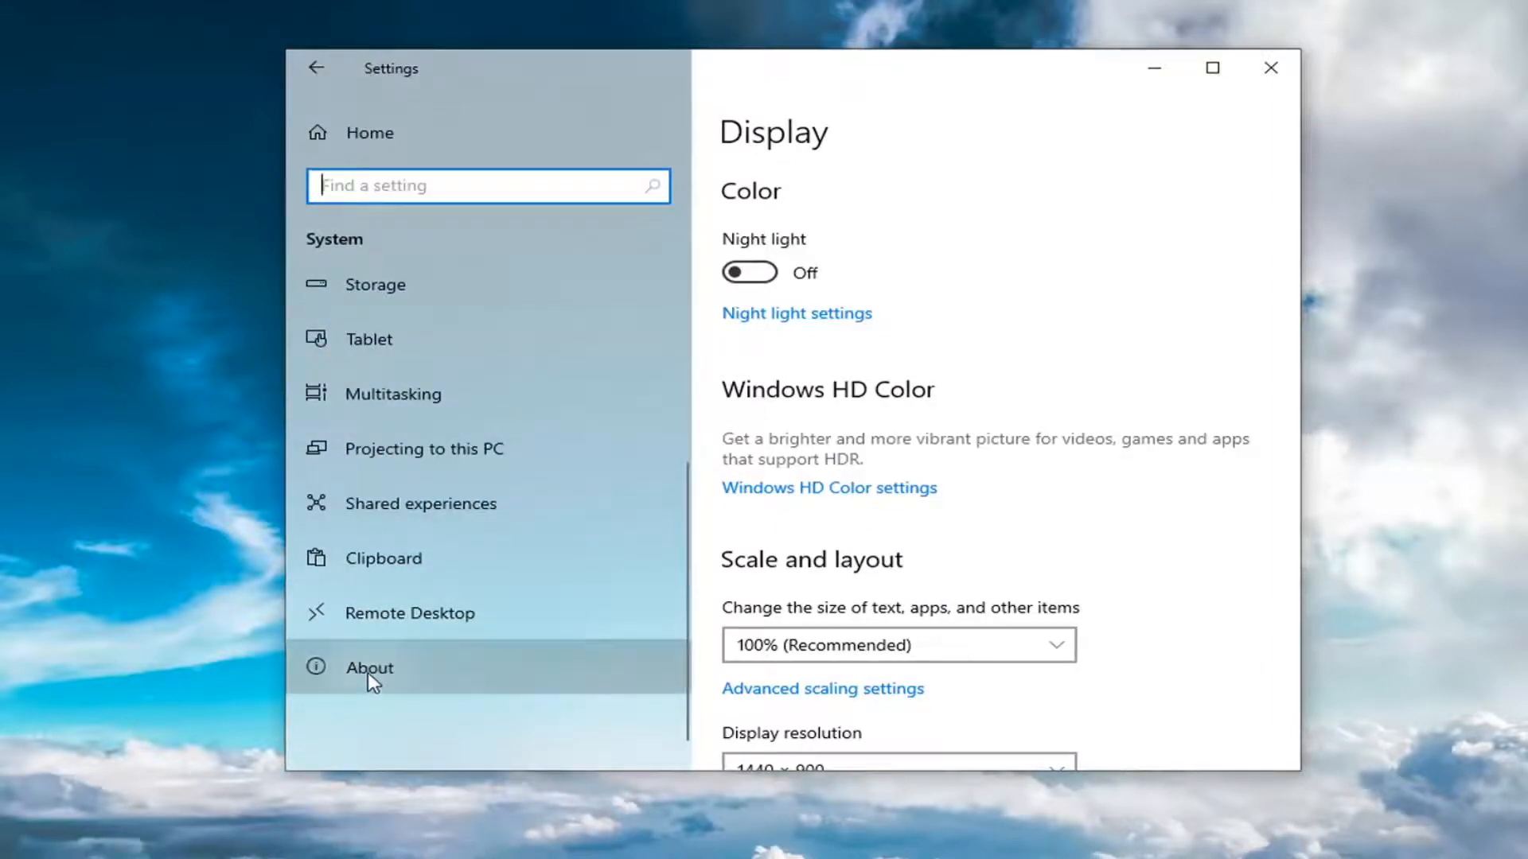
# Show the About page's Windows specifications: Windows 10 Pro, version 21H1
pyautogui.click(369, 667)
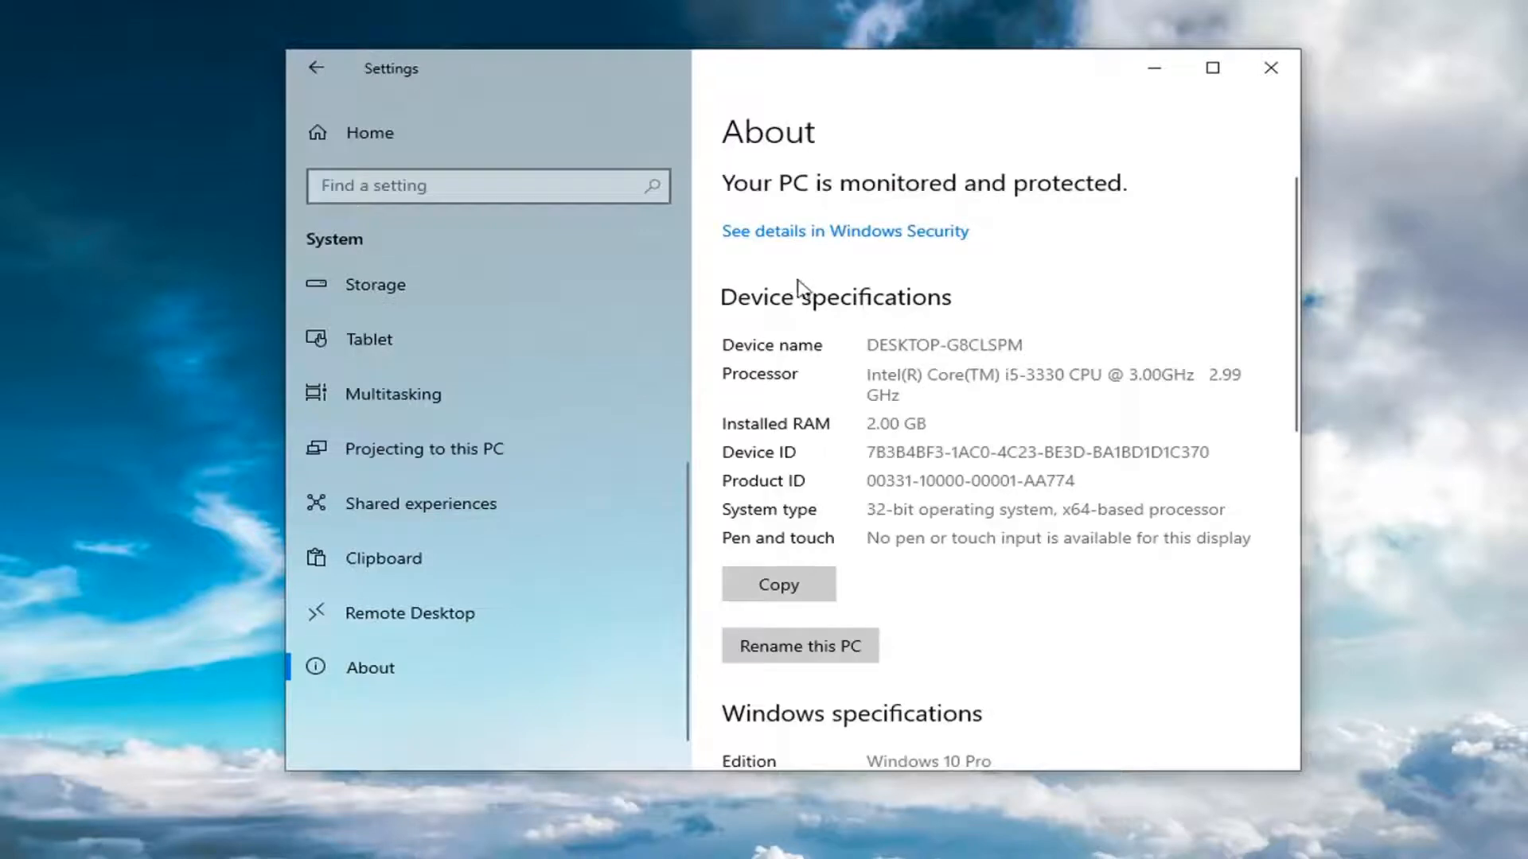
pyautogui.scroll(-3)
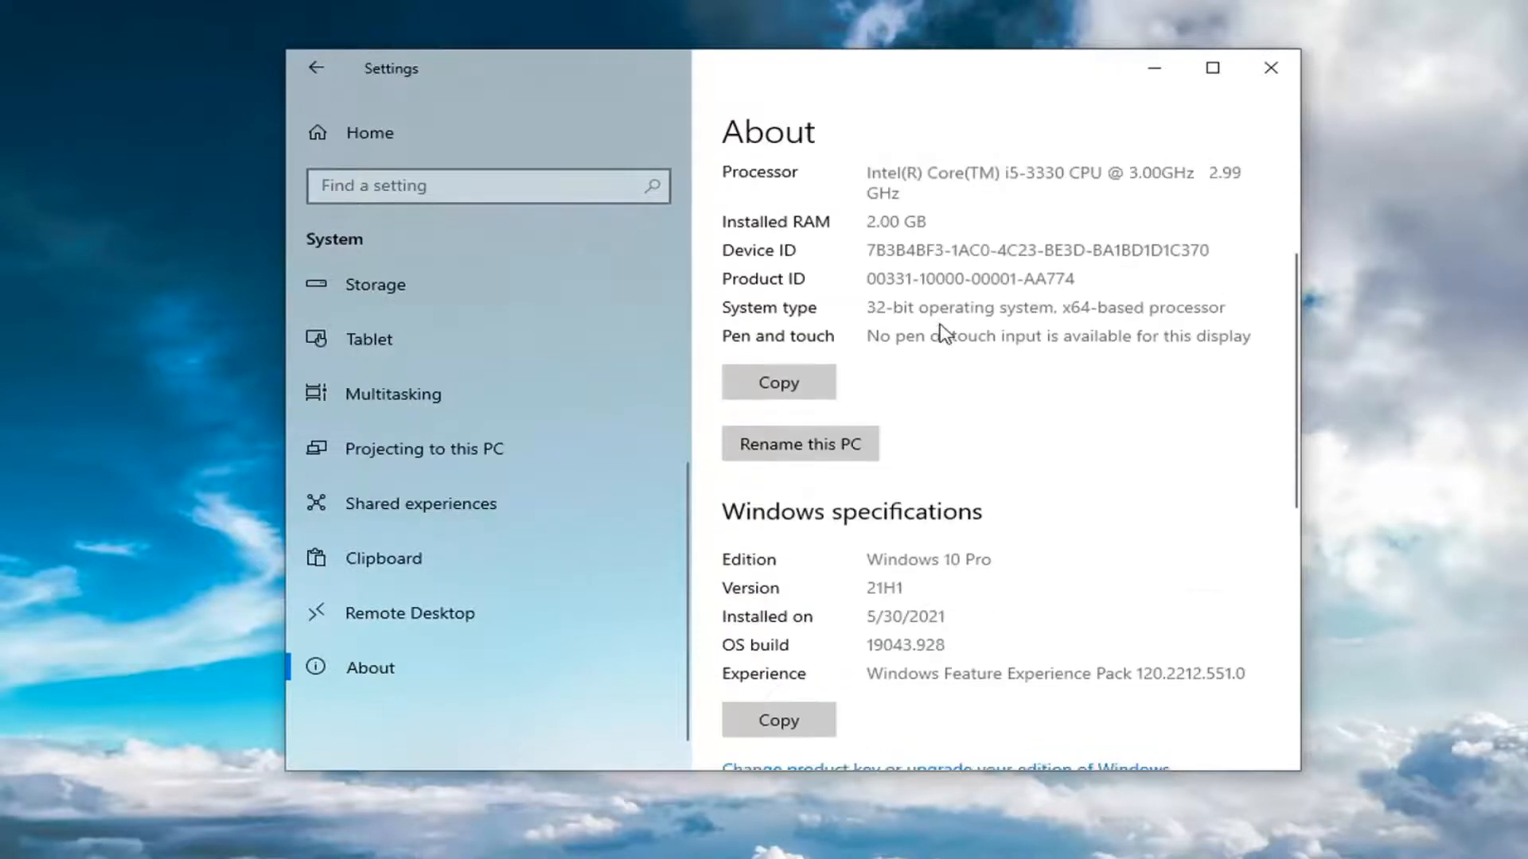
pyautogui.scroll(3)
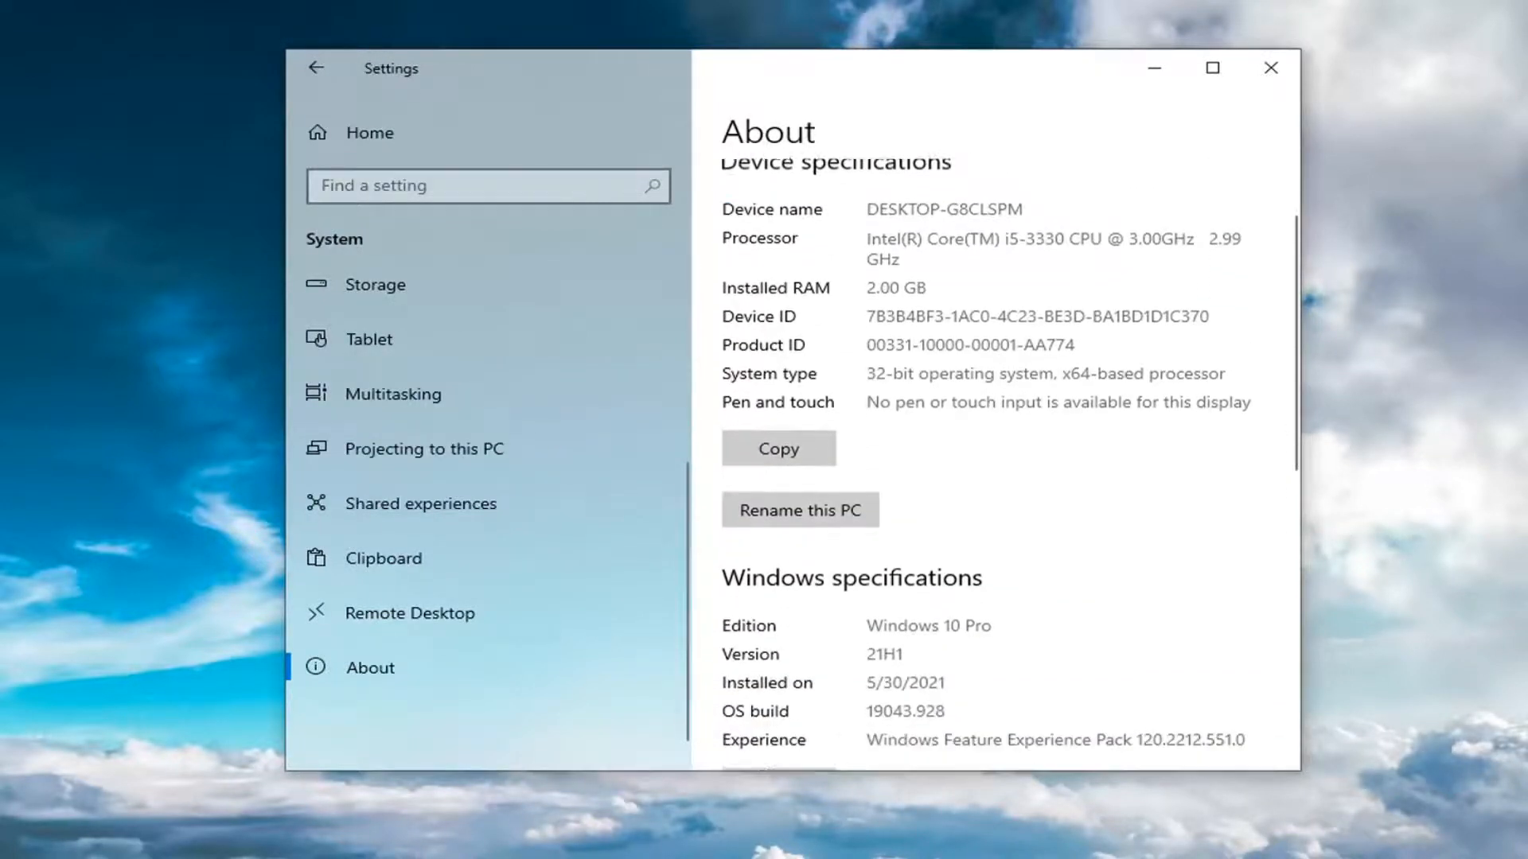
pyautogui.scroll(-3)
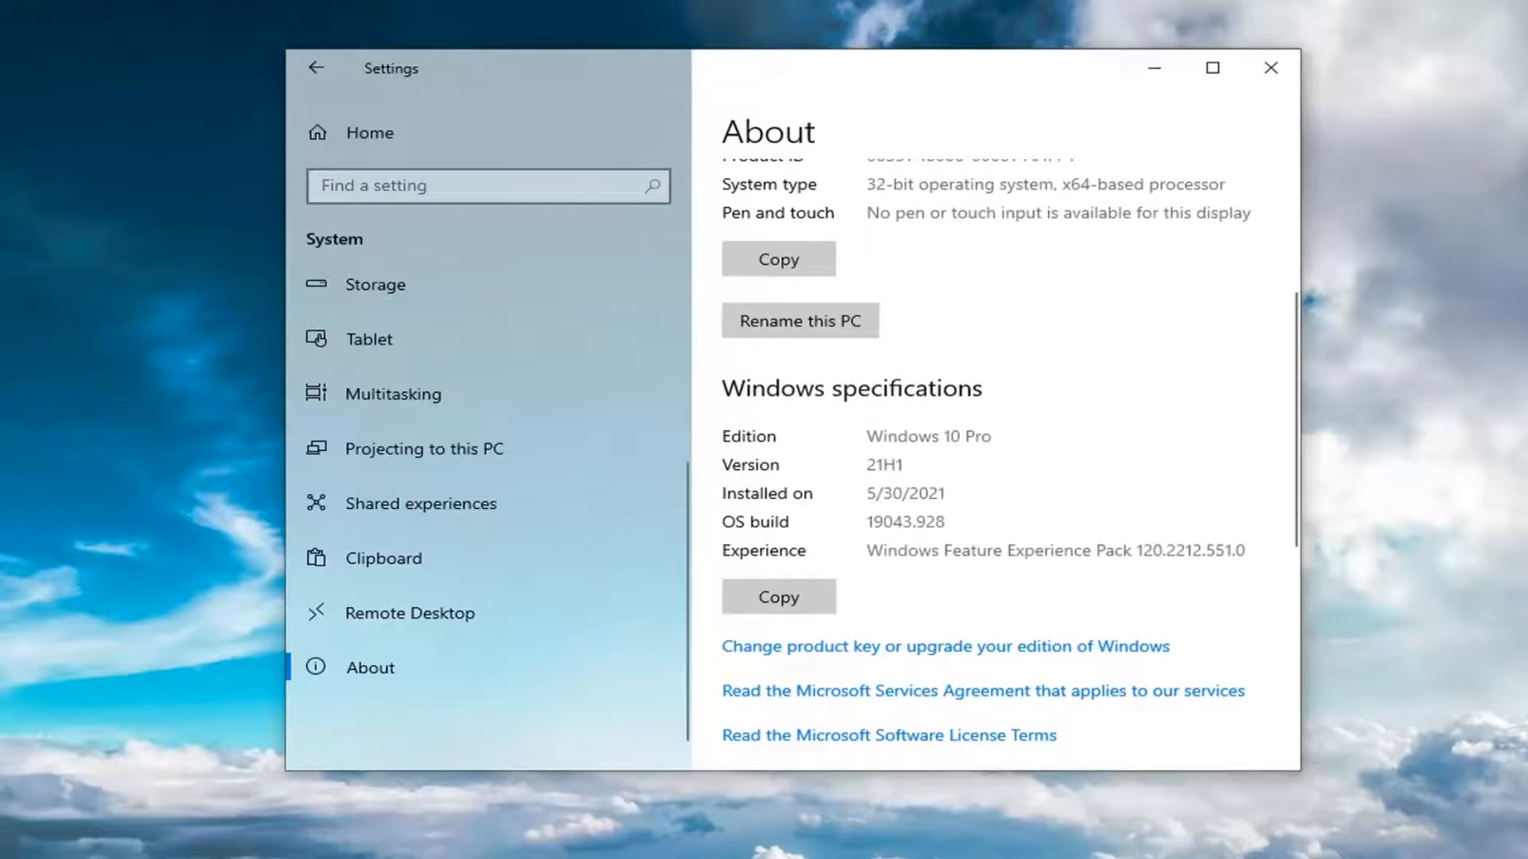